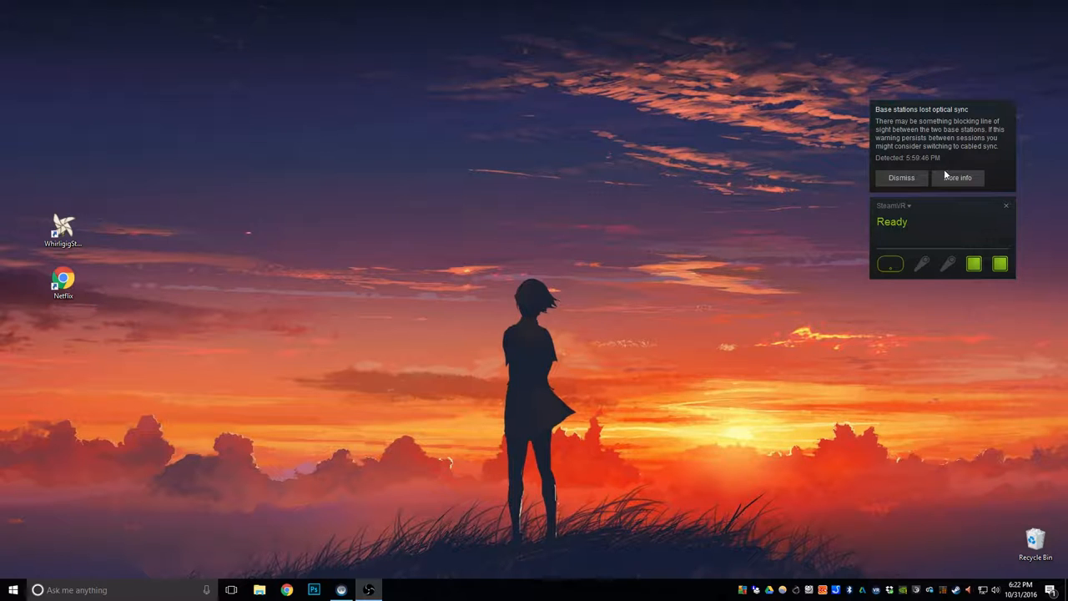
{"action": "mouse_move", "coordinate": [670, 213]}
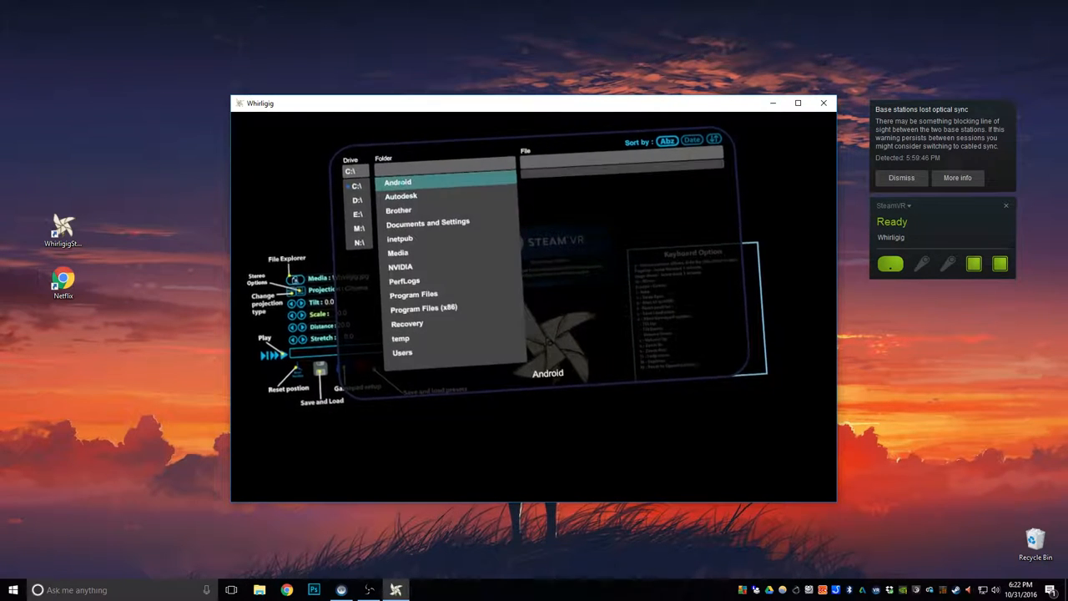
Step: Open the Media folder in Whirligig's file browser to reach one.mp4
{"action": "left_click", "coordinate": [398, 253]}
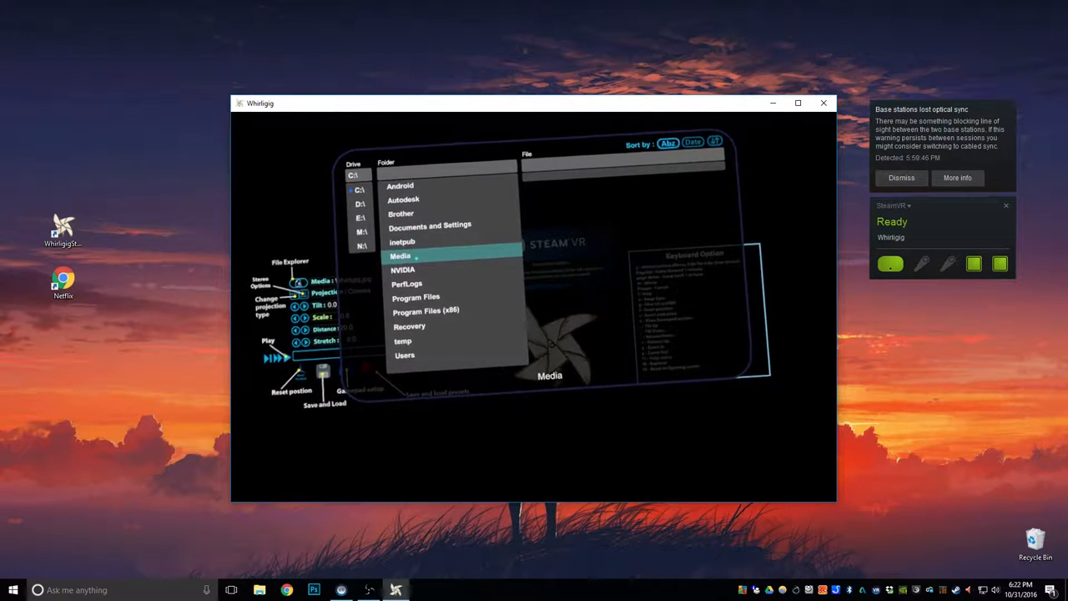
{"action": "double_click", "coordinate": [399, 256]}
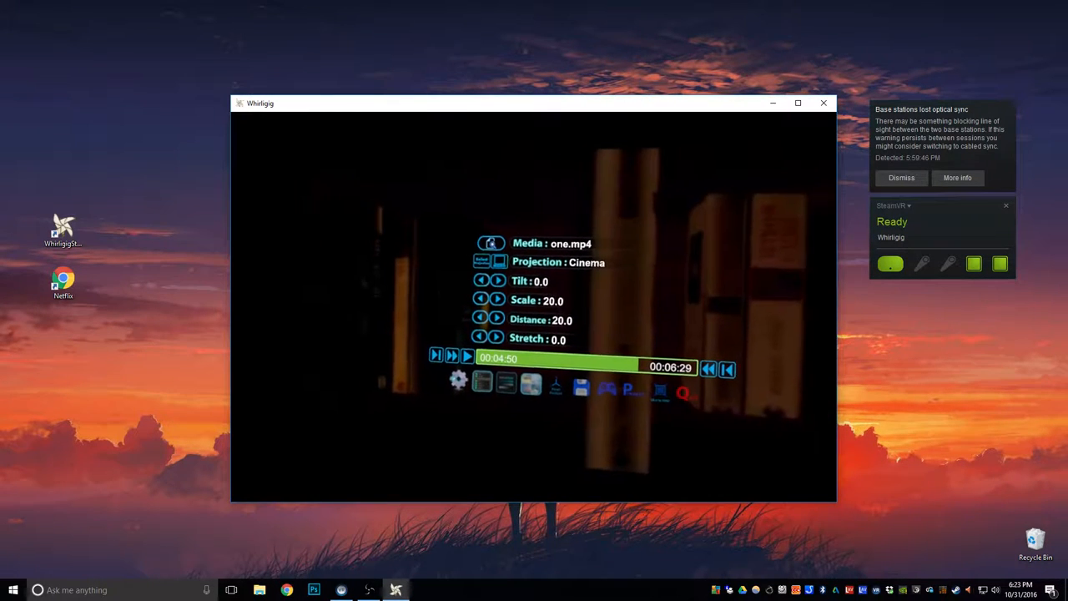
{"action": "left_click", "coordinate": [457, 387]}
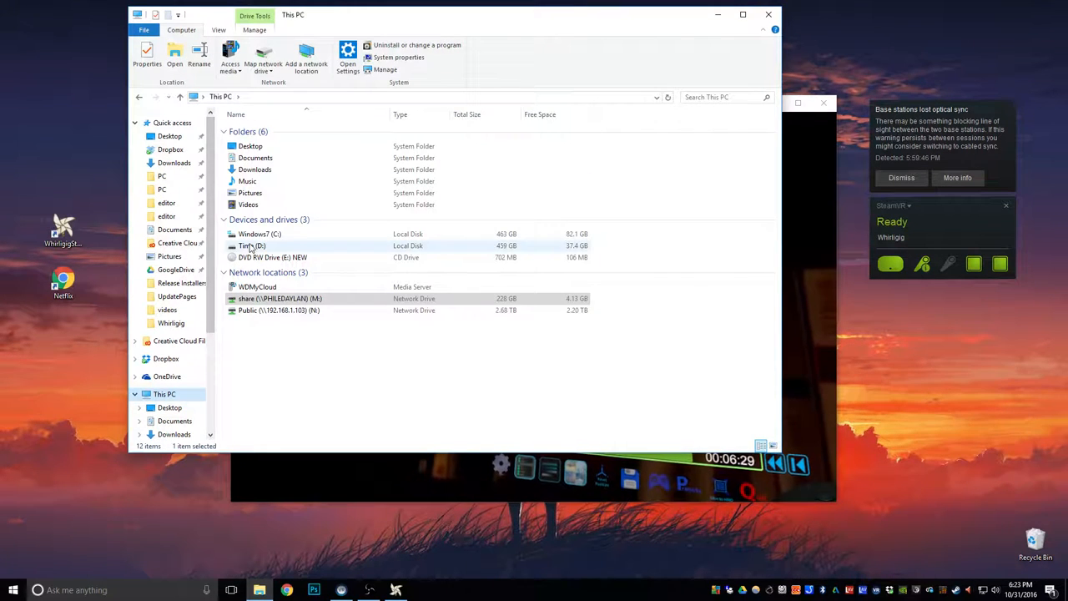
Step: Delete the old Desktop.dkp file from the Time (D:) drive
{"action": "double_click", "coordinate": [252, 245]}
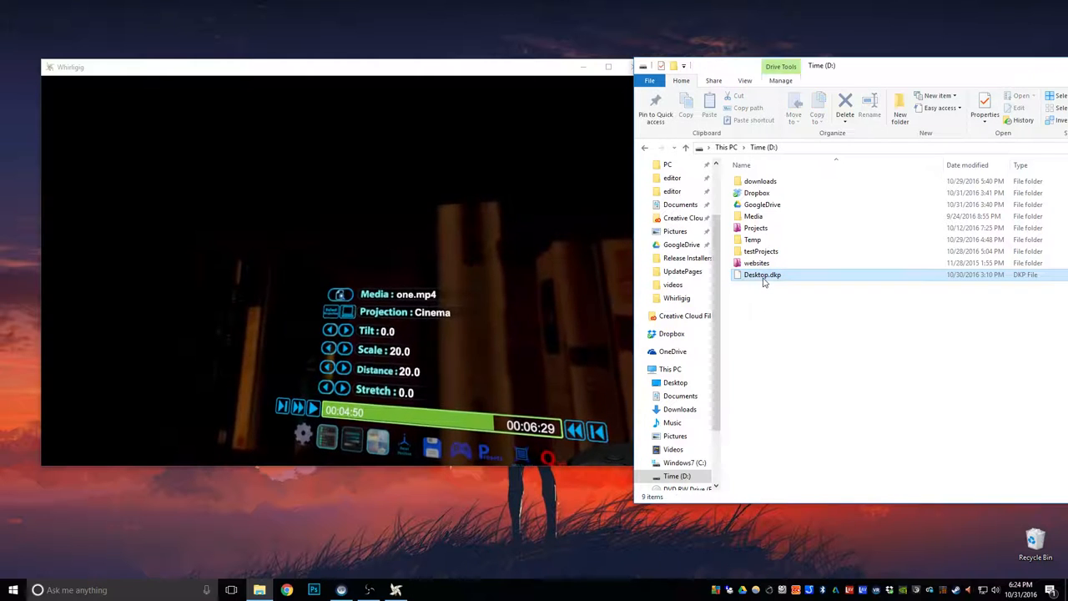
{"action": "left_click", "coordinate": [762, 274]}
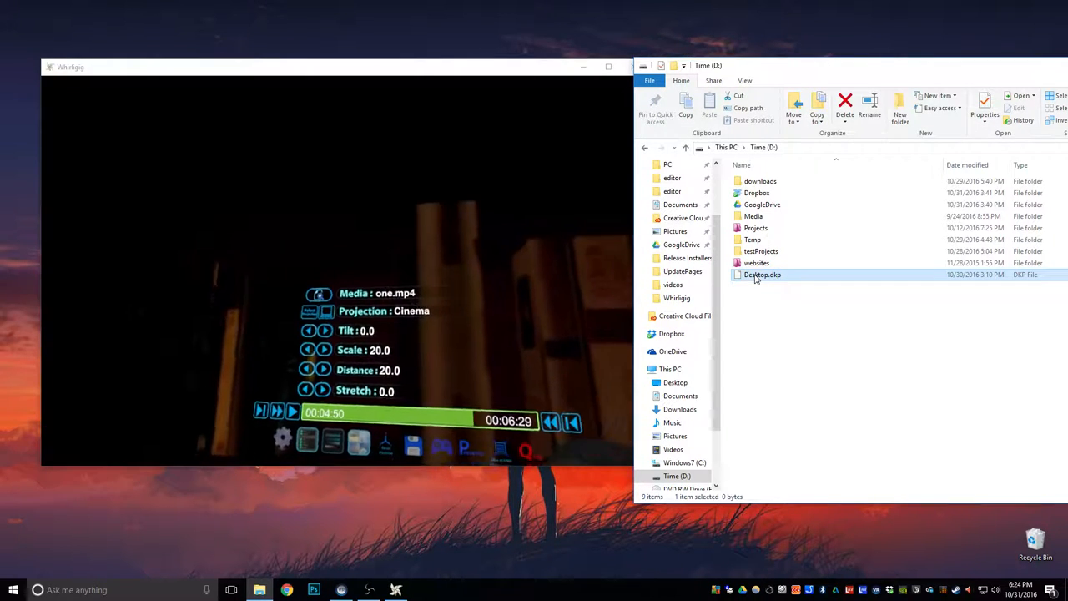
{"action": "left_click", "coordinate": [845, 100]}
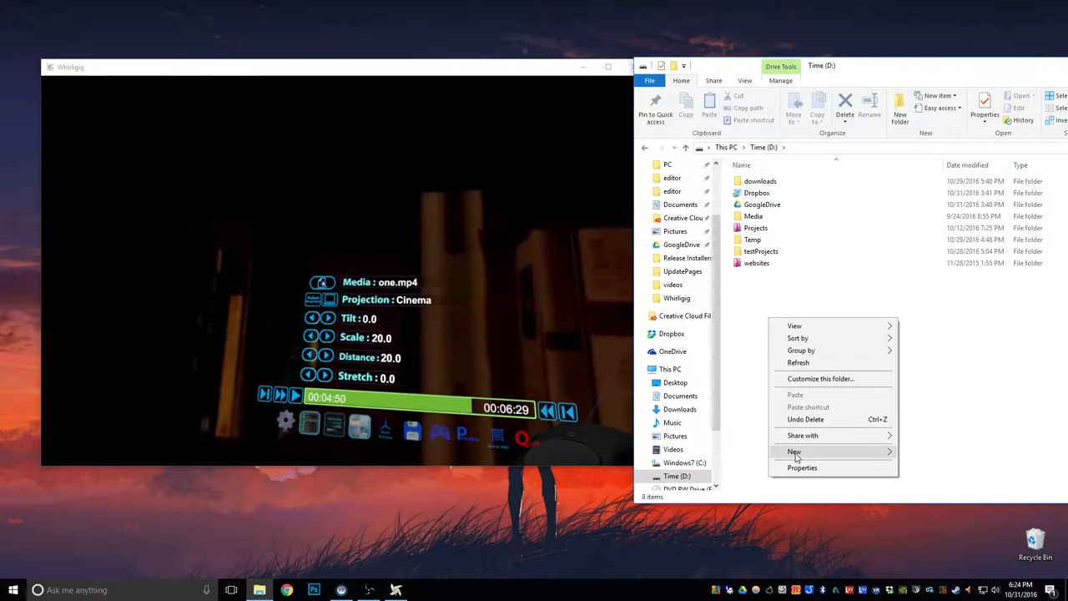
Step: Create a new text document named Netflix.dkp, accepting the extension change
{"action": "left_click", "coordinate": [794, 451]}
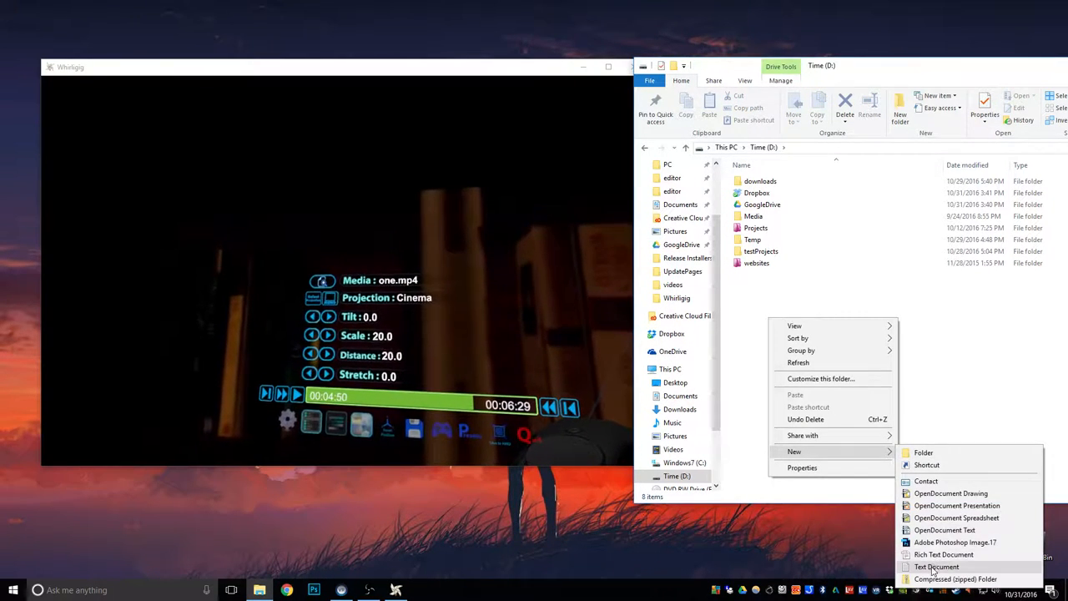
{"action": "left_click", "coordinate": [937, 566]}
{"action": "type", "text": "Netflix.dkp"}
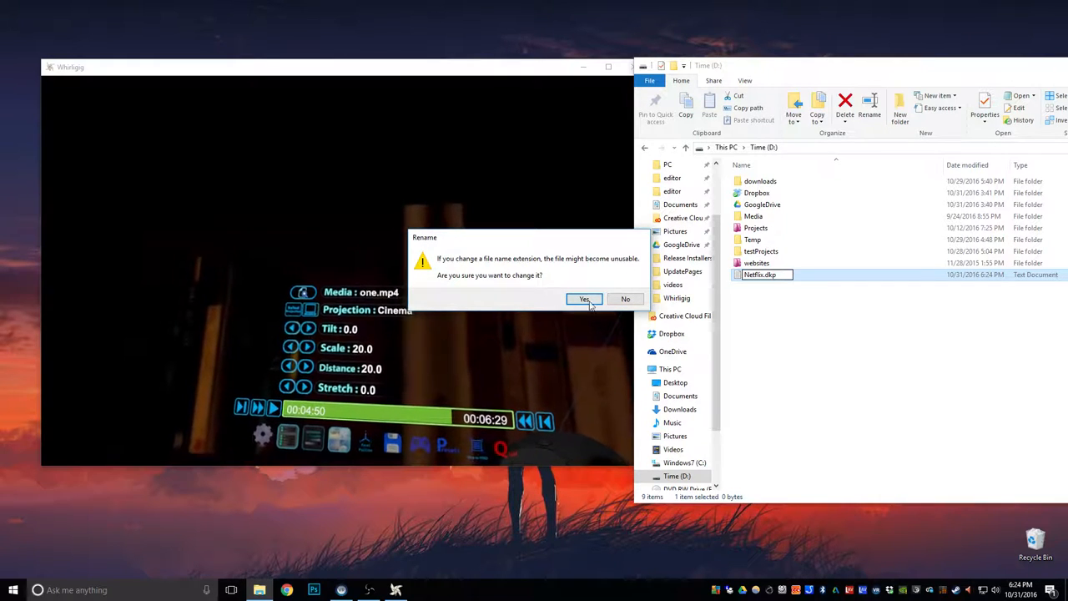
{"action": "left_click", "coordinate": [584, 298]}
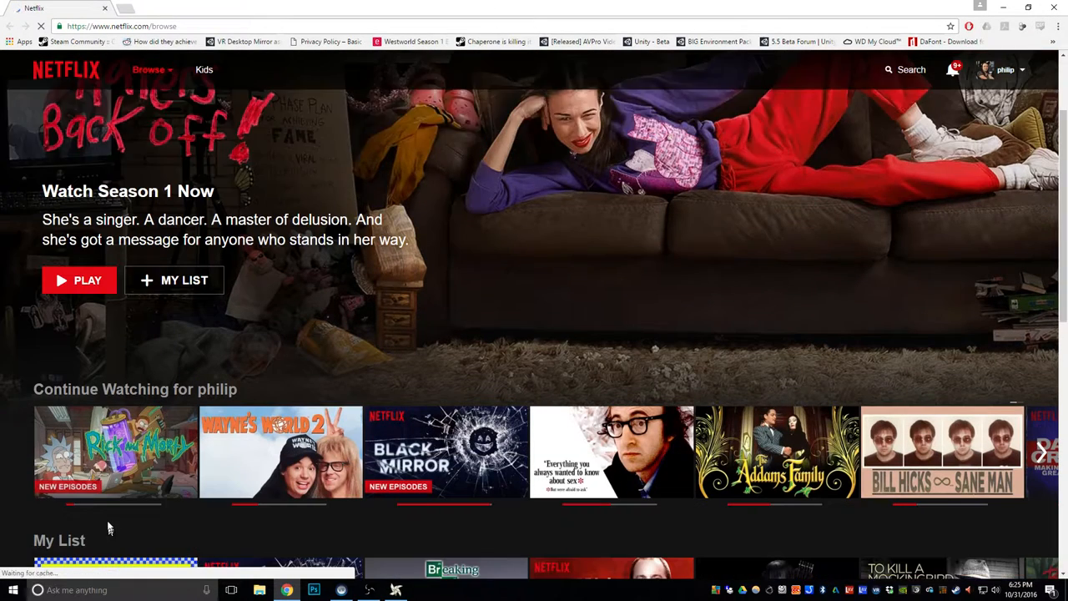
Step: Play Rick and Morty S2E7, exit full screen, and switch to the Whirligig window
{"action": "scroll", "scroll_direction": "down", "scroll_amount": 3}
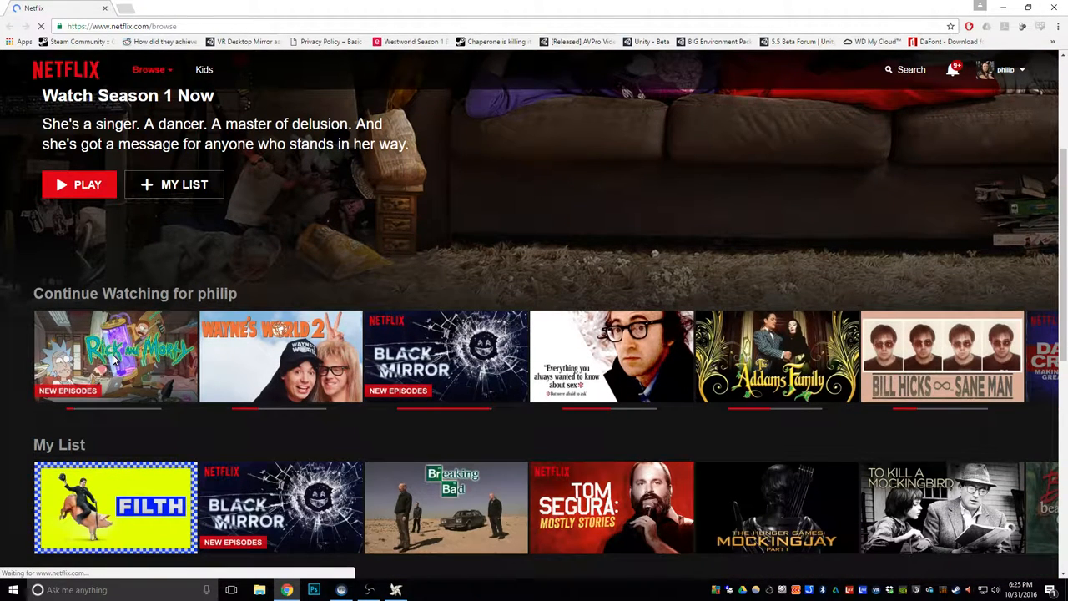
{"action": "left_click", "coordinate": [115, 356]}
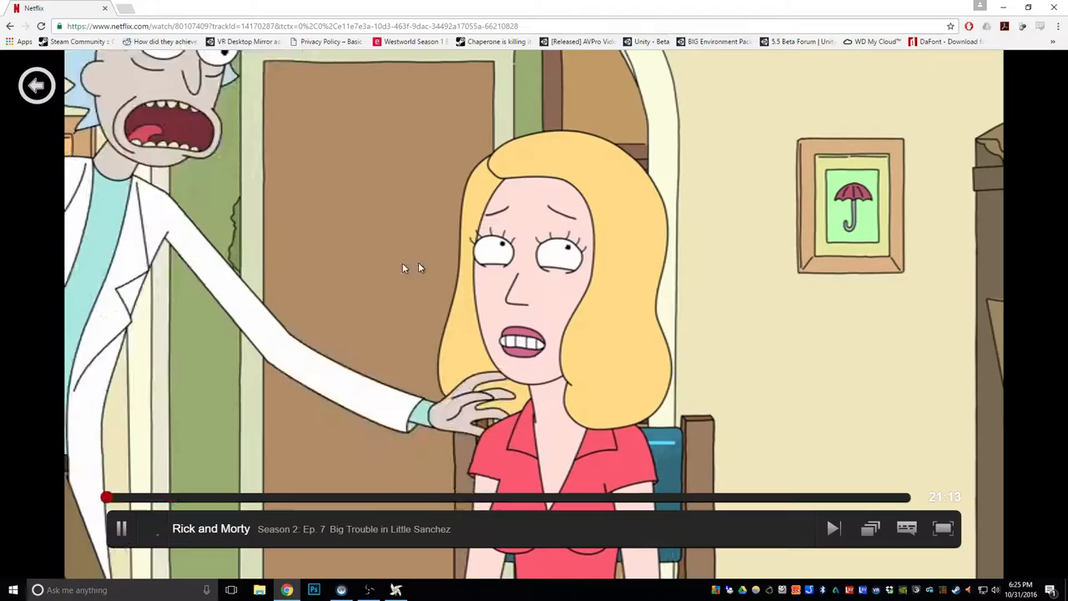
{"action": "left_click", "coordinate": [942, 528]}
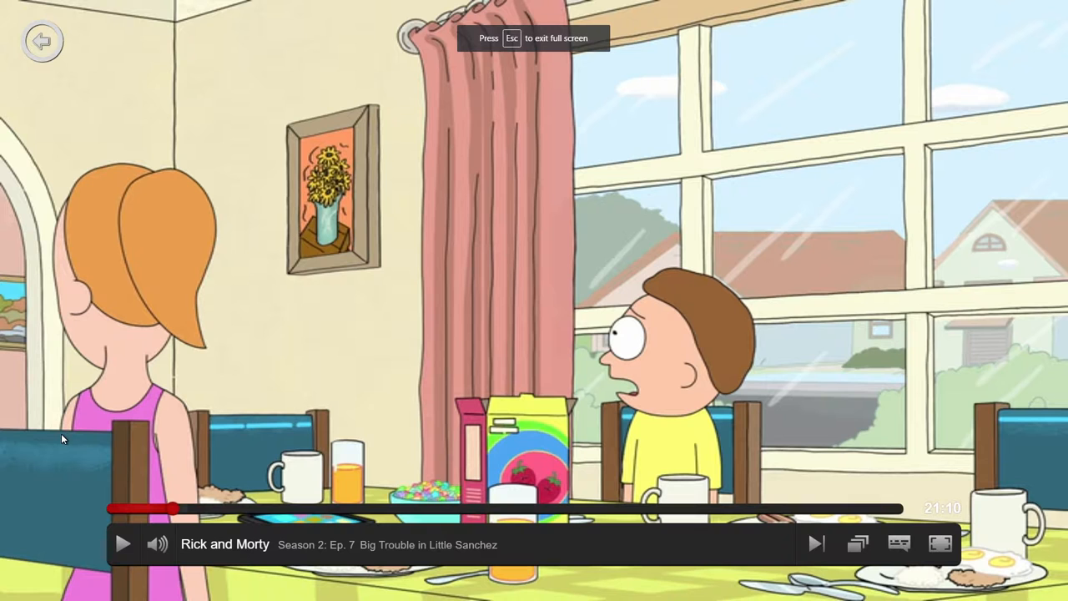
{"action": "key", "text": "Escape"}
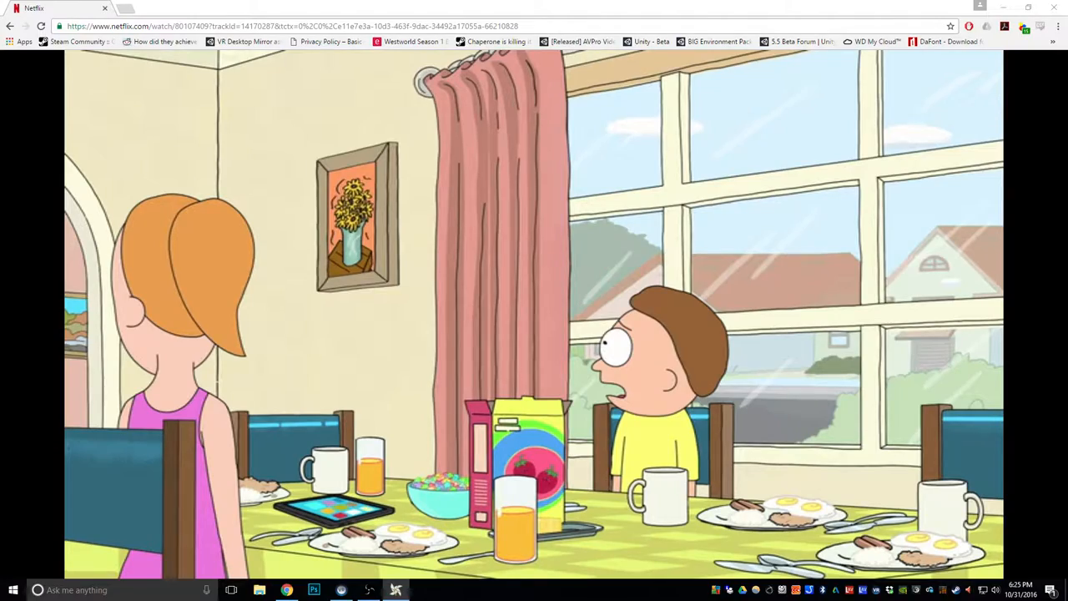
{"action": "left_click", "coordinate": [940, 543]}
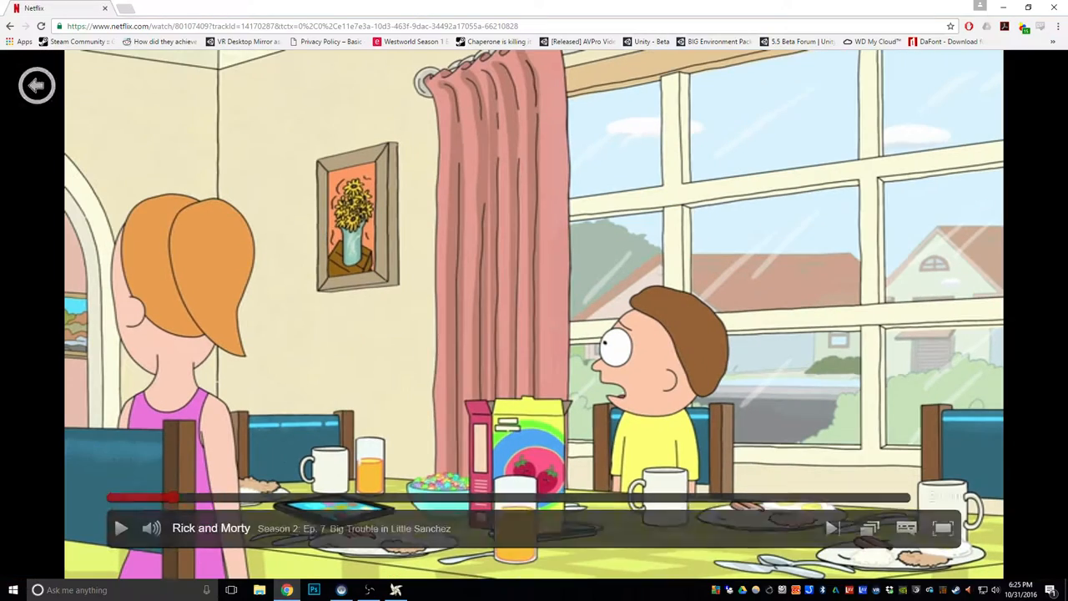
{"action": "left_click", "coordinate": [396, 590]}
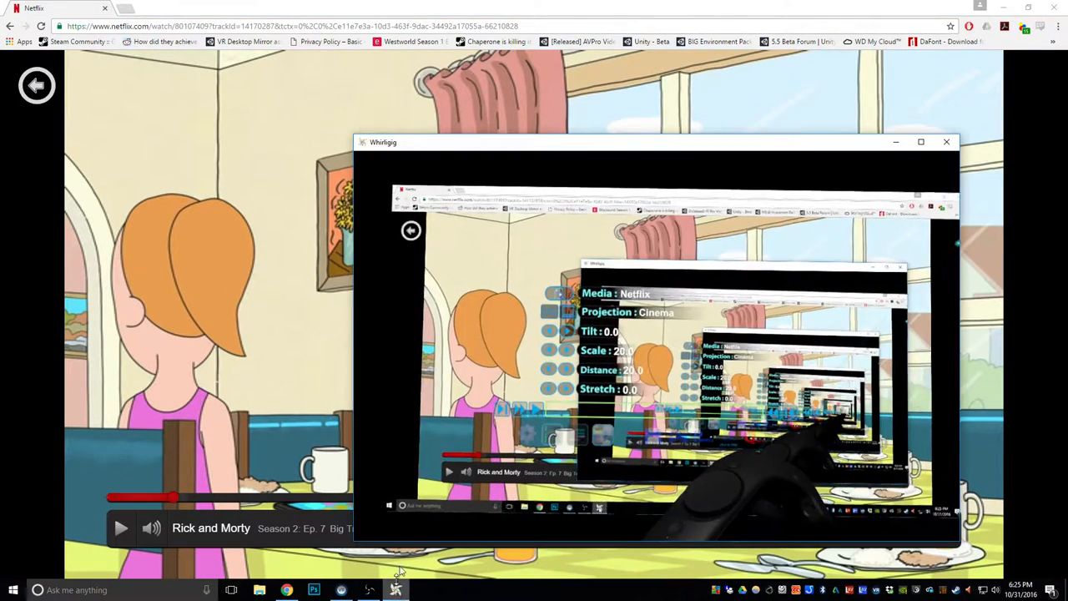